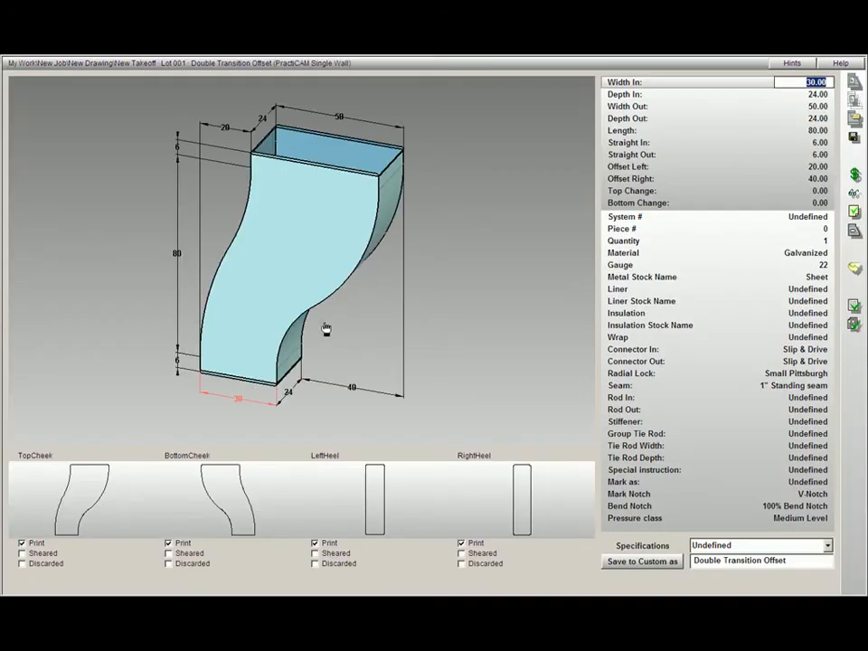
mouse_move(305, 357)
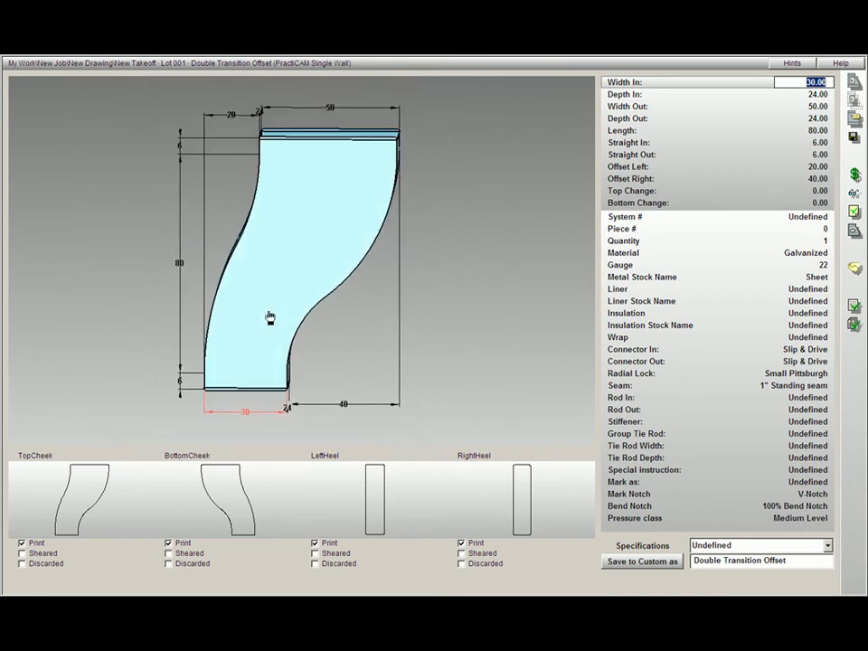
mouse_move(292, 316)
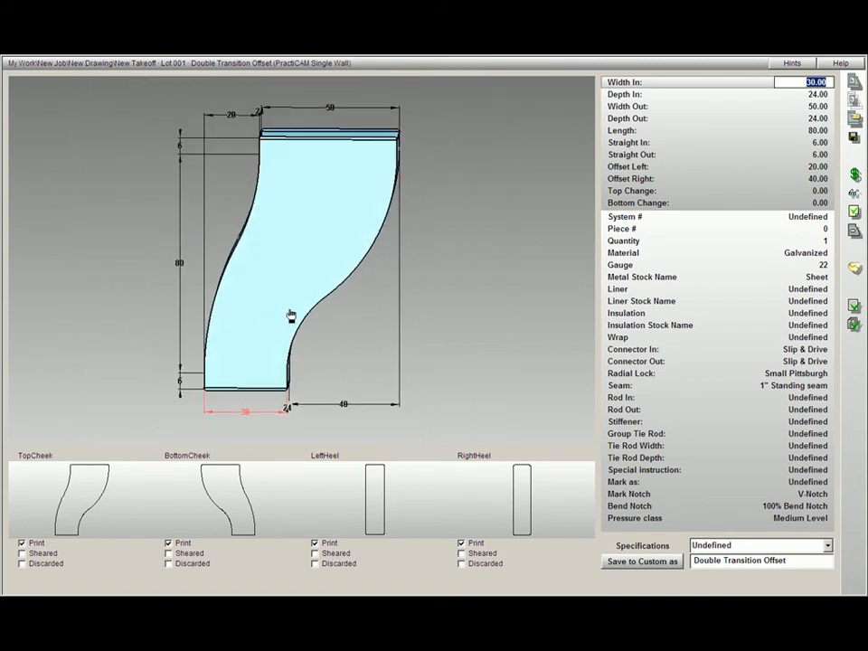
mouse_move(178, 265)
type("25")
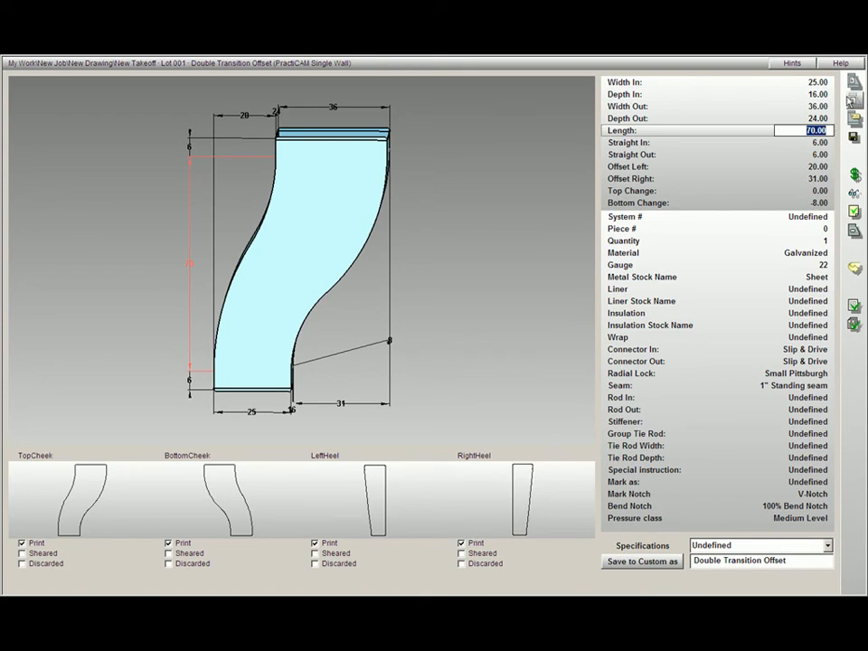
mouse_move(854, 83)
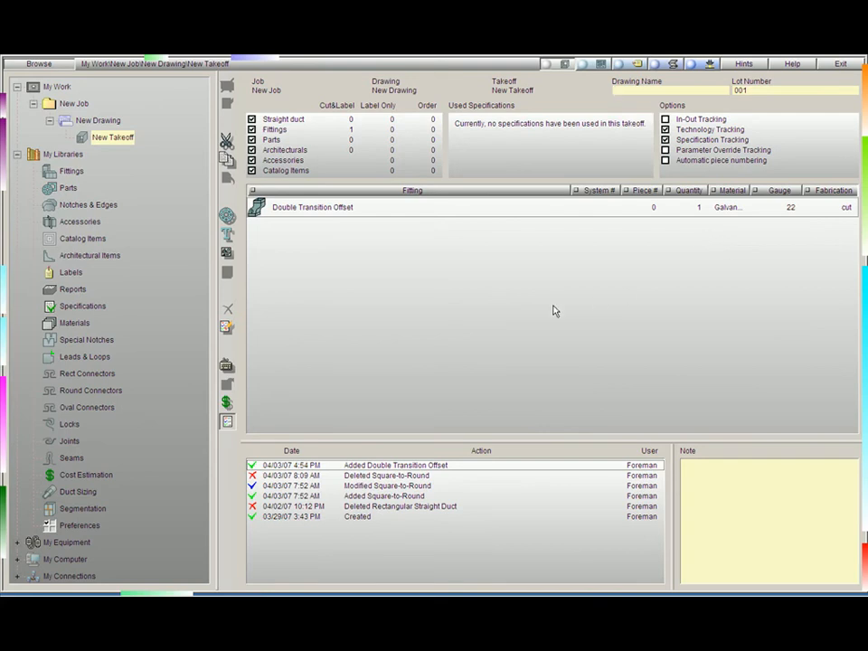
mouse_move(332, 222)
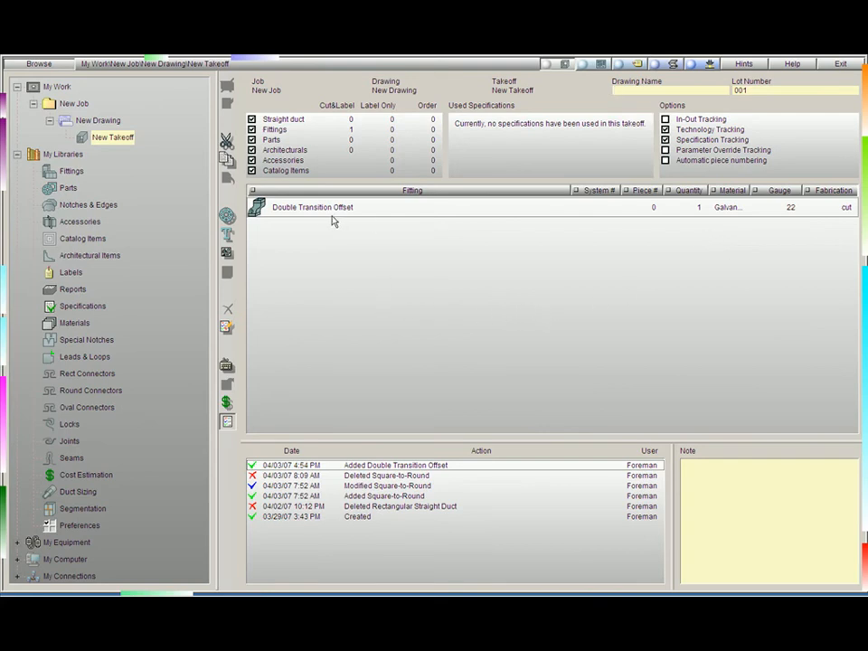